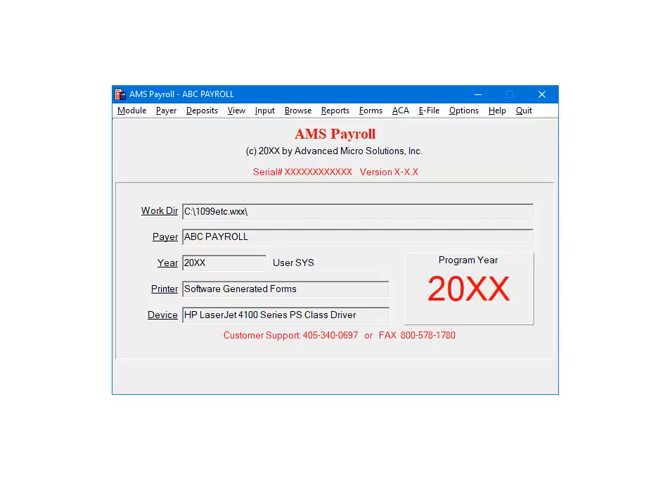
Open Payer Edit for the ABC Payroll payer to reach its State/Local settings.
left_click(166, 110)
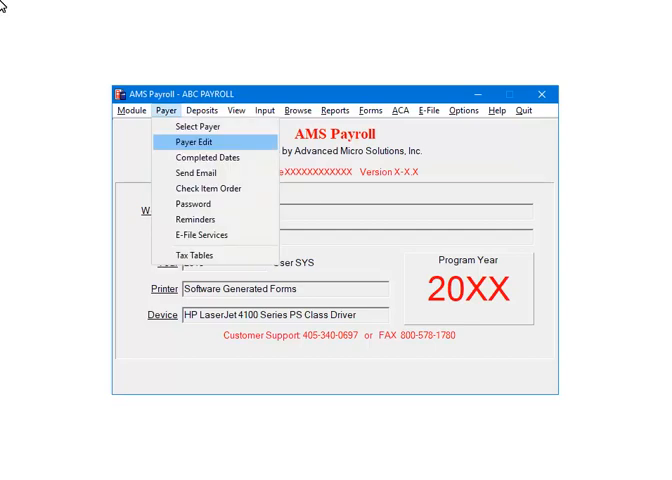
left_click(196, 140)
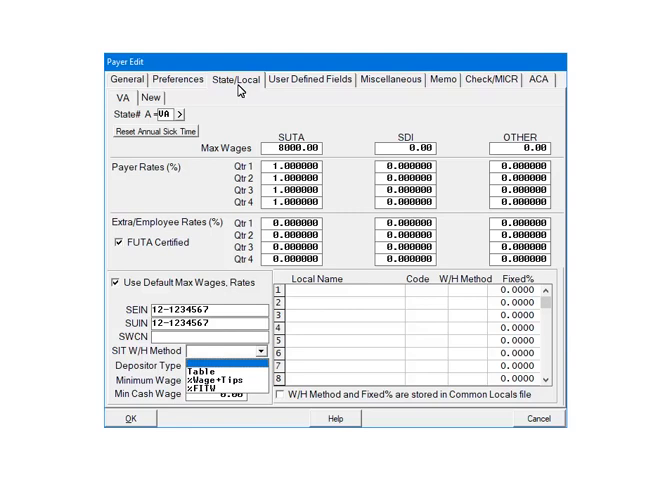
Choose the payer's SIT W/H Method and save the payer settings.
left_click(200, 368)
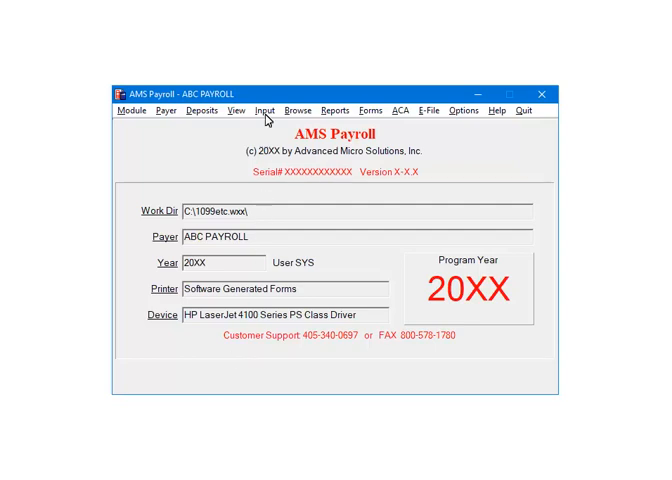
left_click(264, 110)
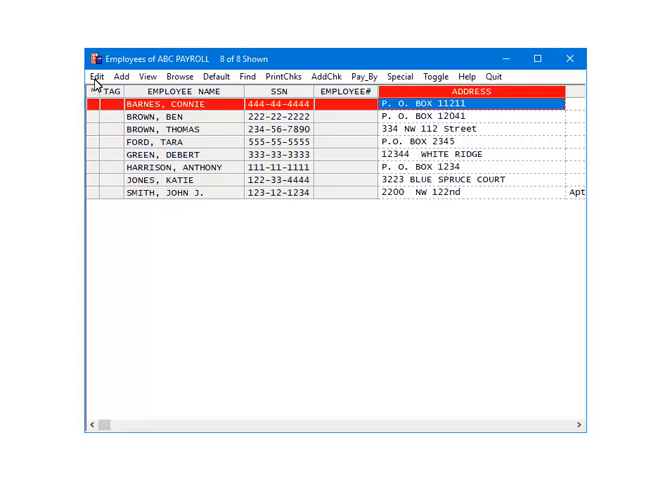
double_click(180, 104)
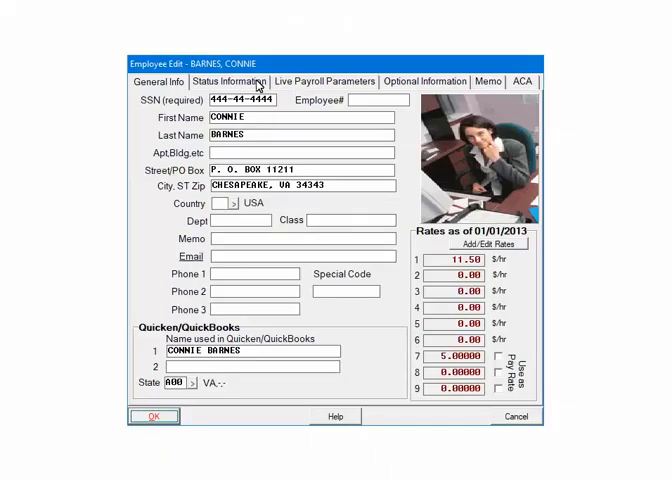
left_click(324, 80)
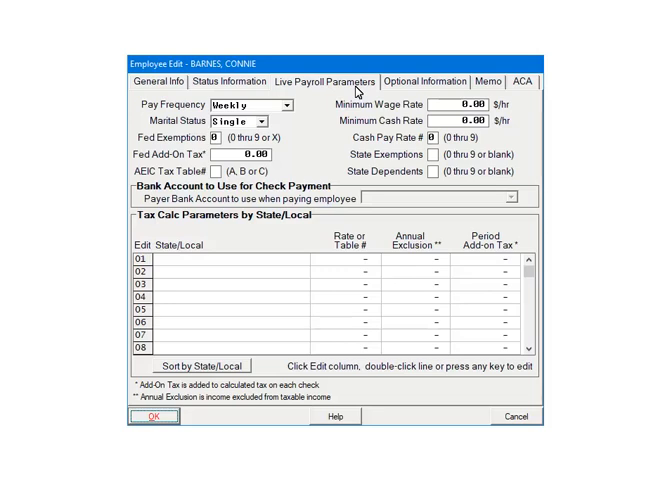
mouse_move(284, 98)
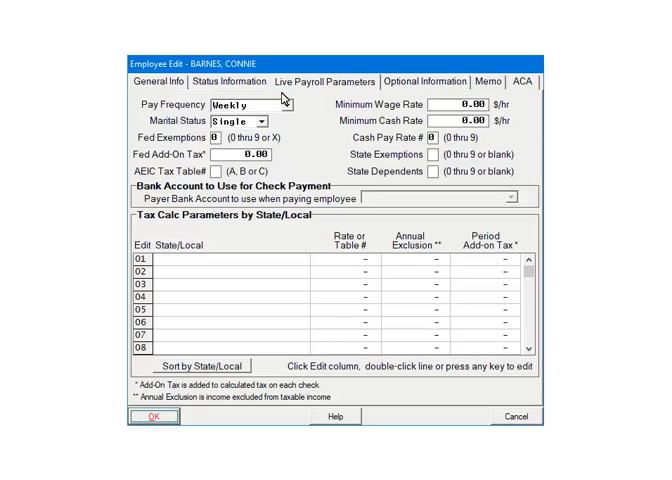
Fill Tax Calc Parameters row 01 with the State/Local and its Tax Table # and confirm.
double_click(180, 264)
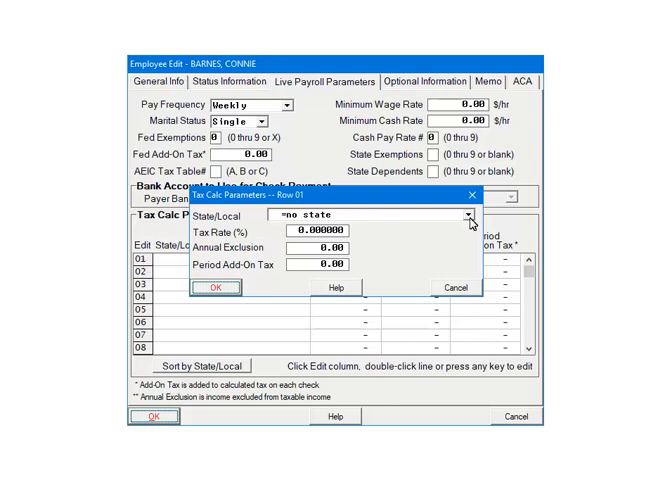
left_click(470, 216)
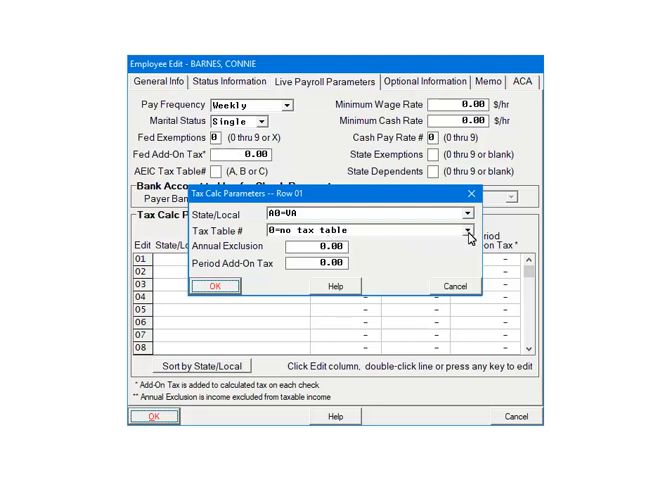
left_click(468, 228)
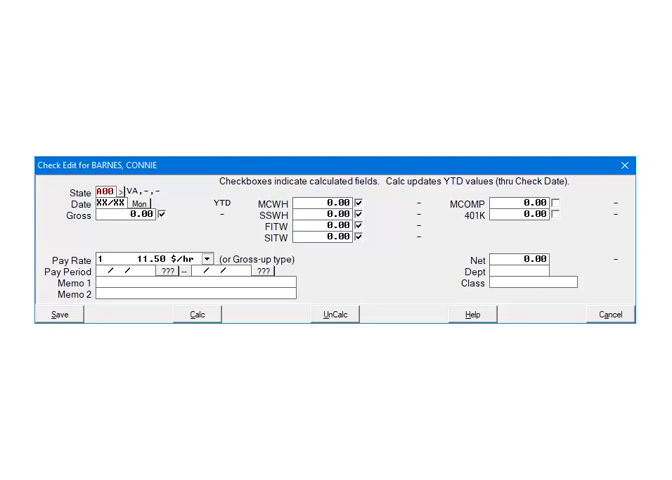
Enter 1000.00 gross, calculate the check showing 39.55 state withholding, and save it.
type("1000.00")
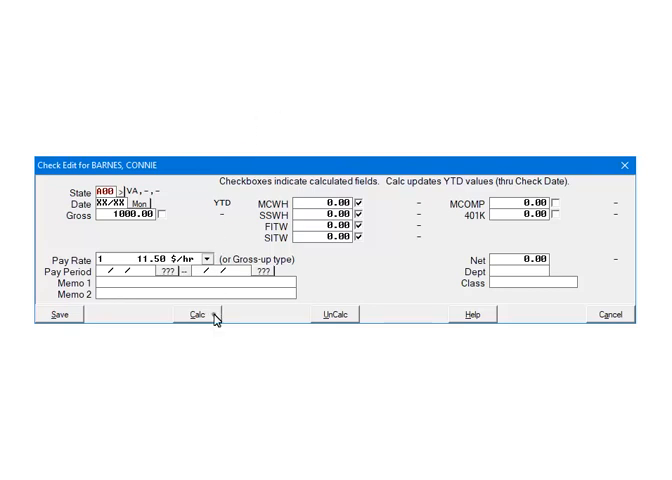
left_click(192, 314)
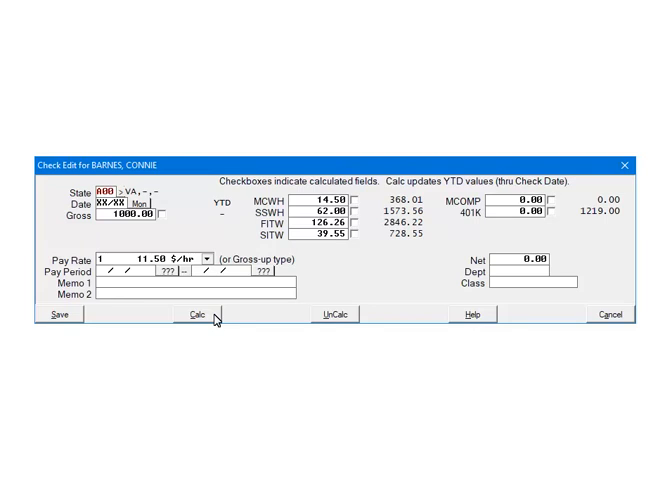
mouse_move(76, 318)
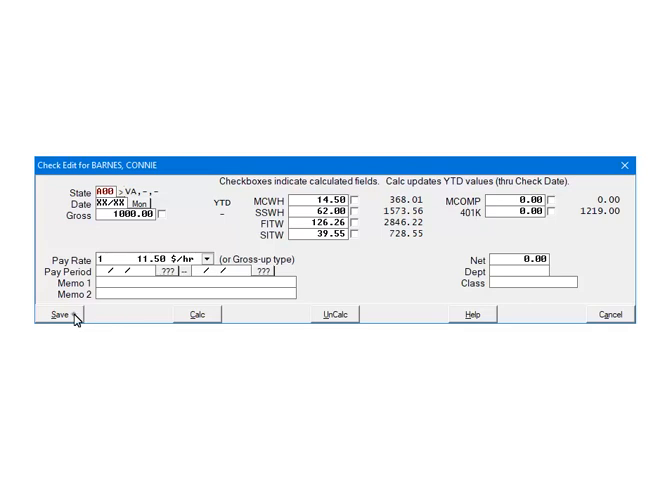
left_click(50, 314)
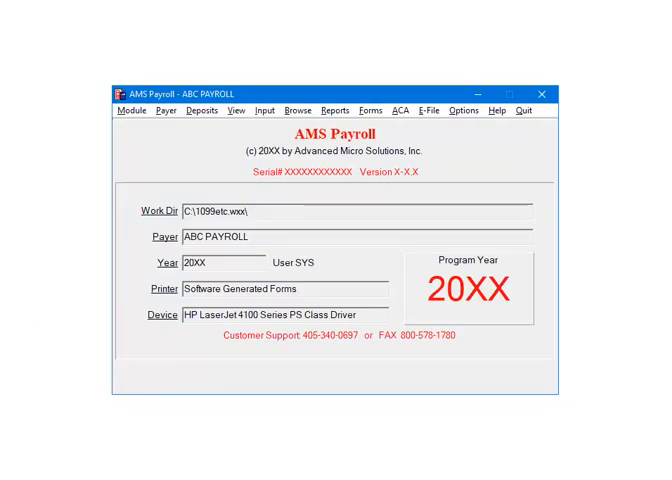